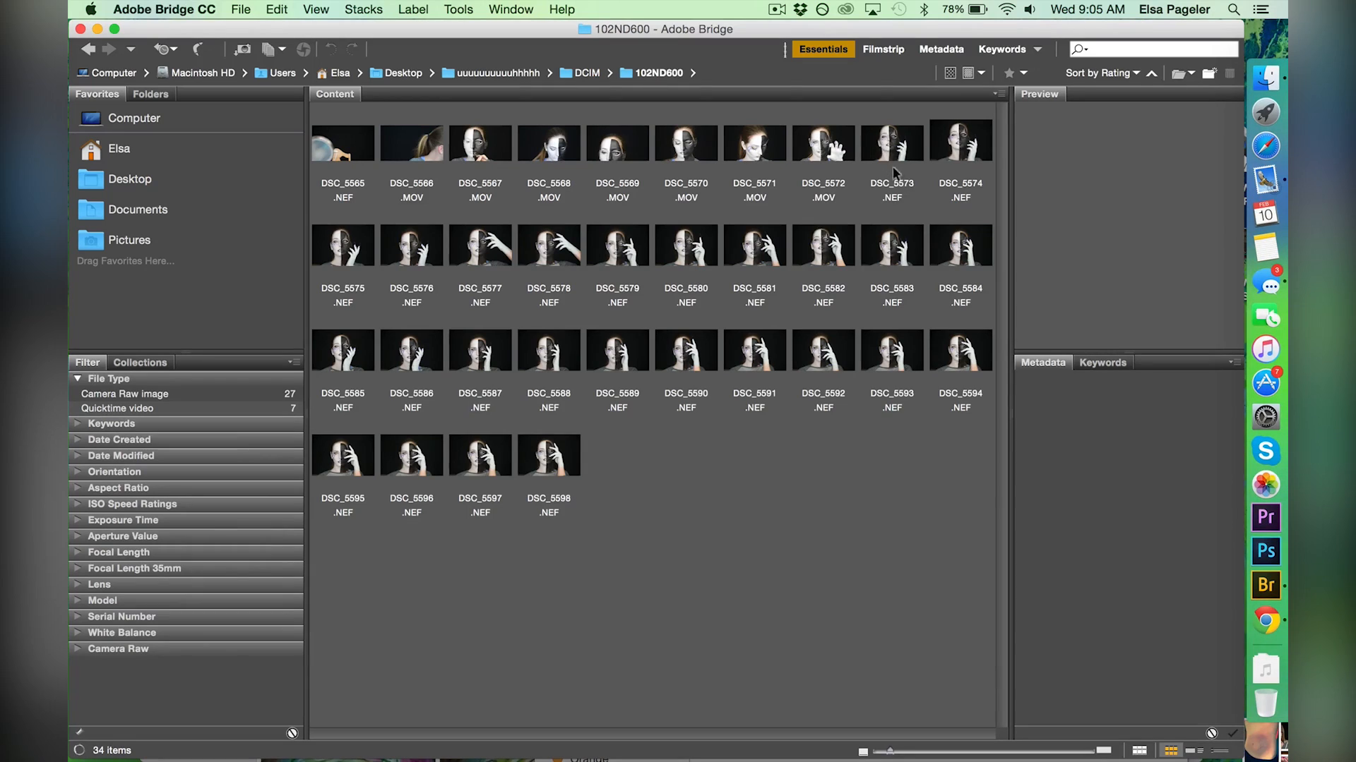
- Open the face-paint NEF portrait shots from Bridge in Camera Raw
{"action": "right_click", "coordinate": [548, 456]}
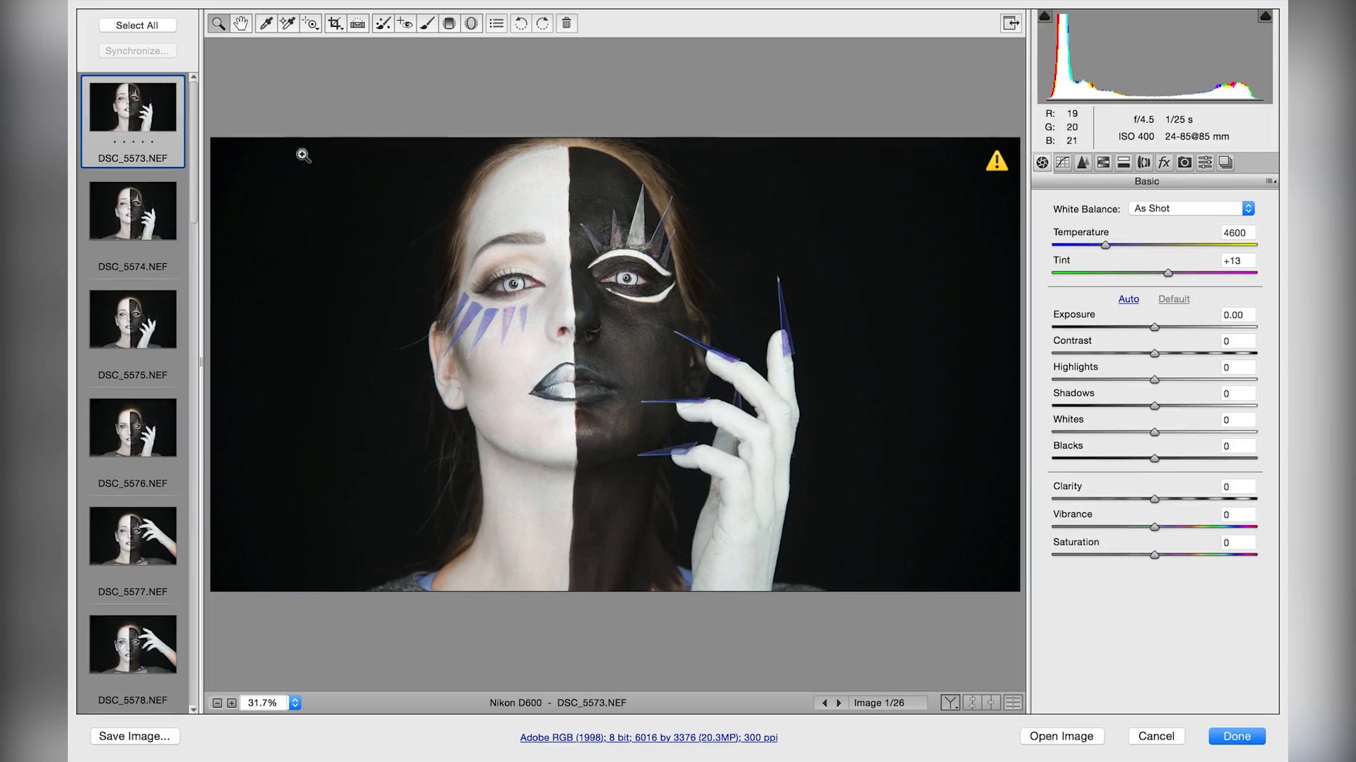
- Filter to rated shots, boost exposure, contrast and vibrance, deepen shadows, and open DSC_5592
{"action": "left_click", "coordinate": [132, 535]}
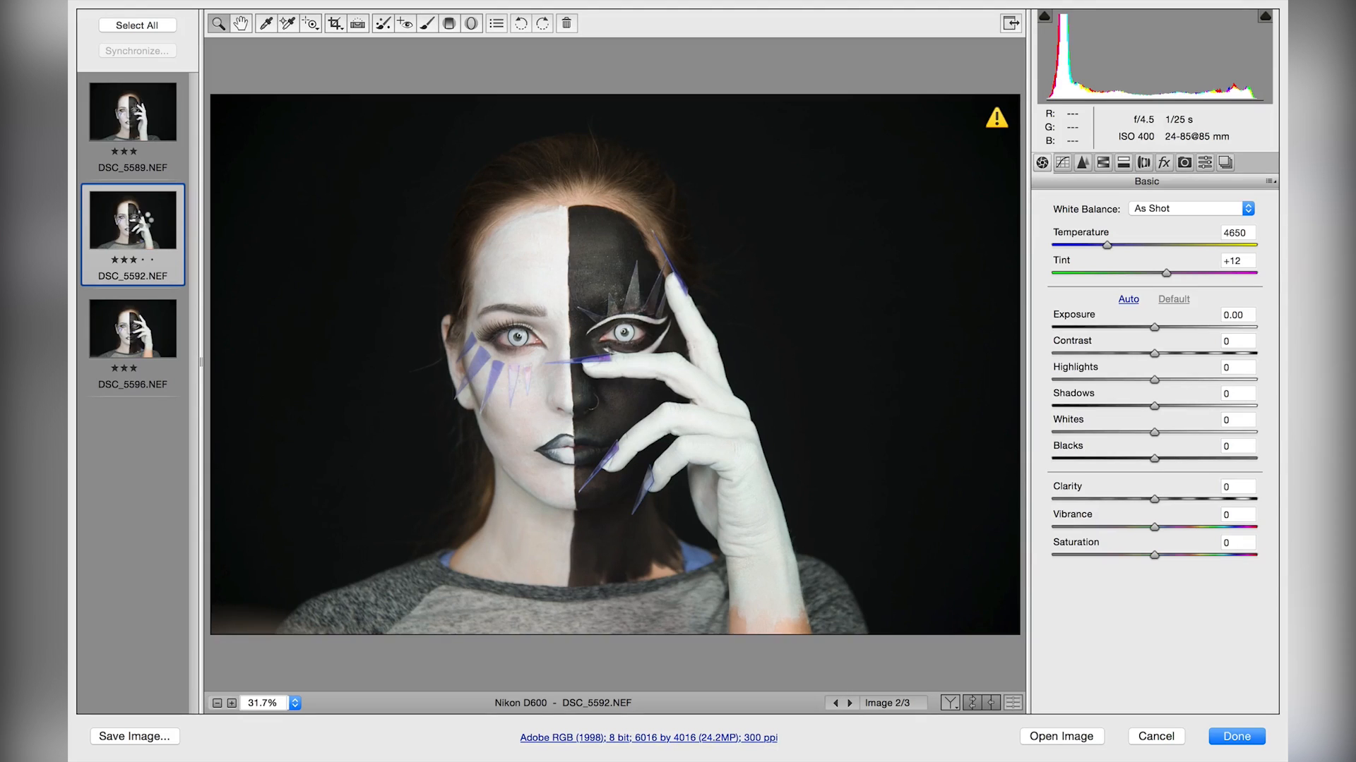
{"action": "mouse_move", "coordinate": [570, 197]}
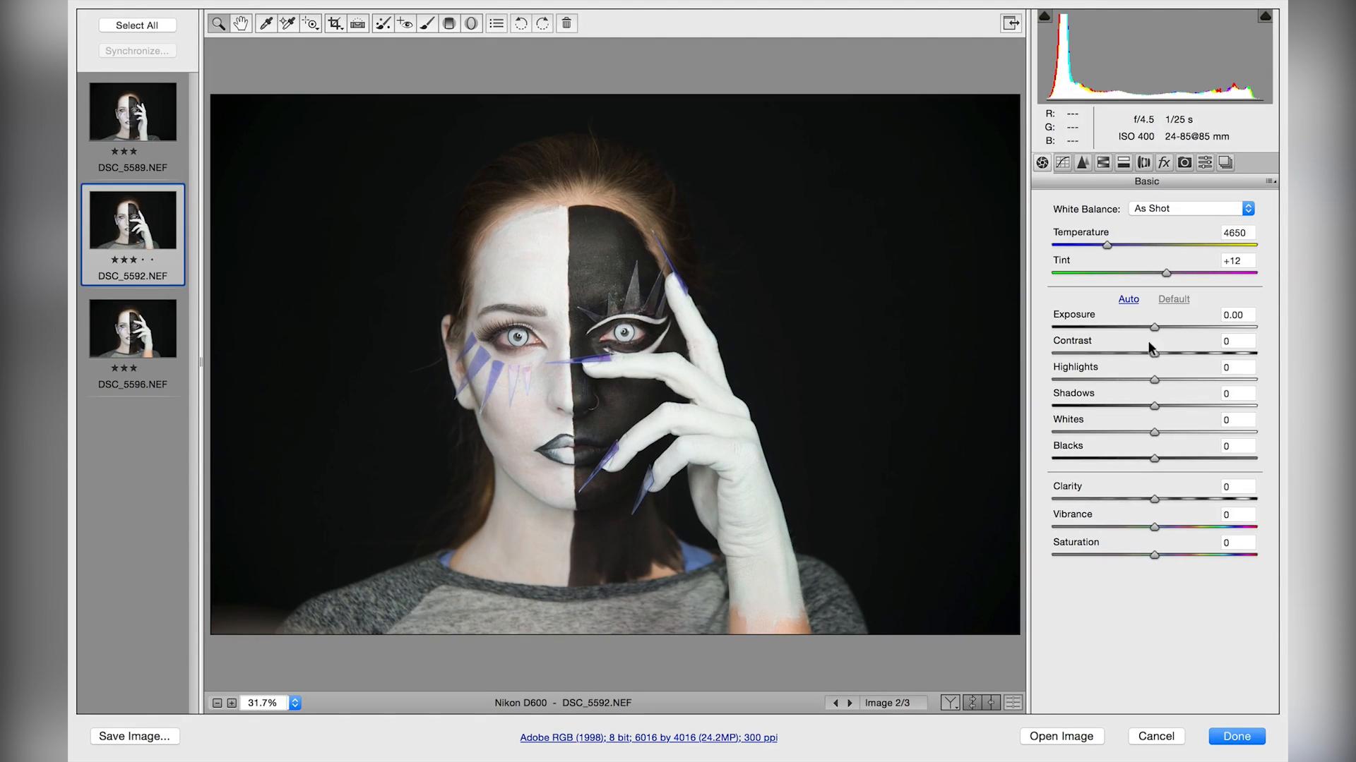
{"action": "left_click_drag", "start_coordinate": [1175, 327], "coordinate": [1189, 327]}
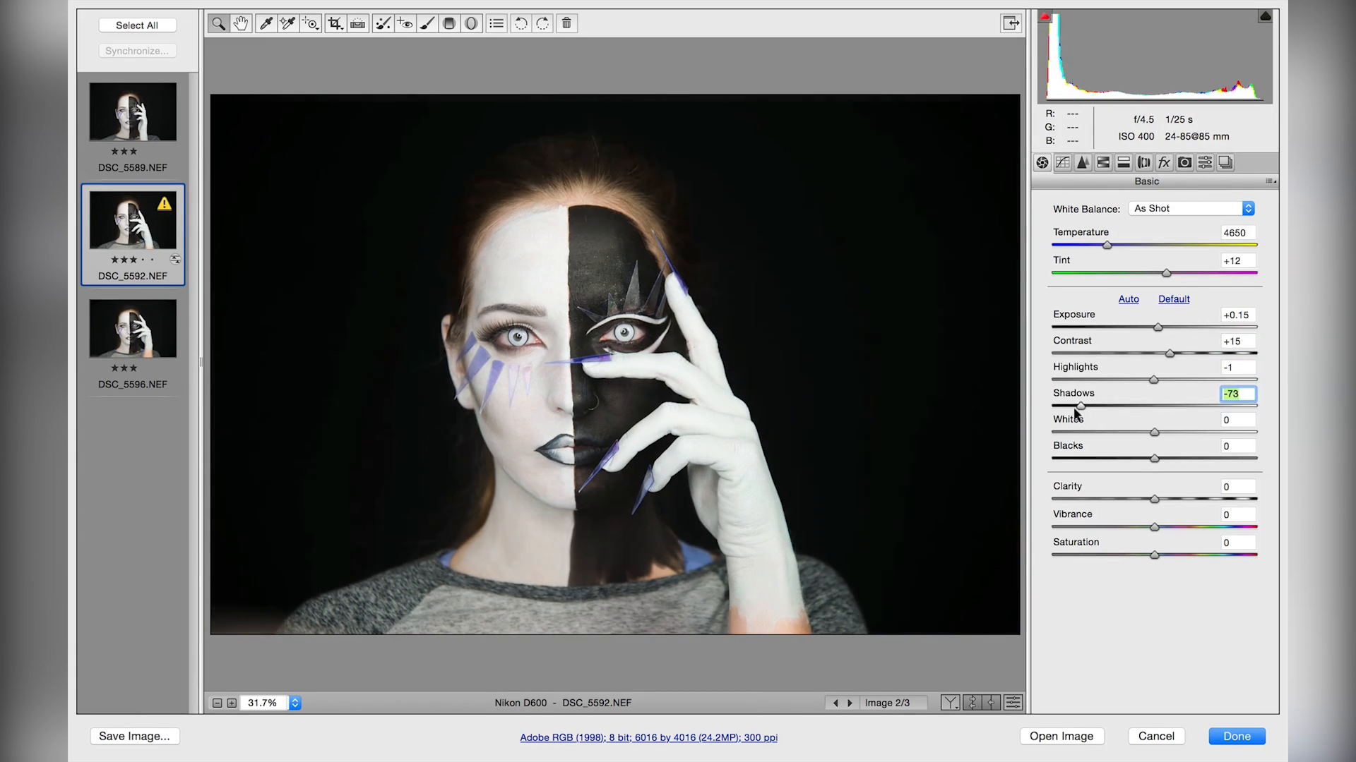
{"action": "left_click_drag", "start_coordinate": [1153, 407], "coordinate": [1078, 406]}
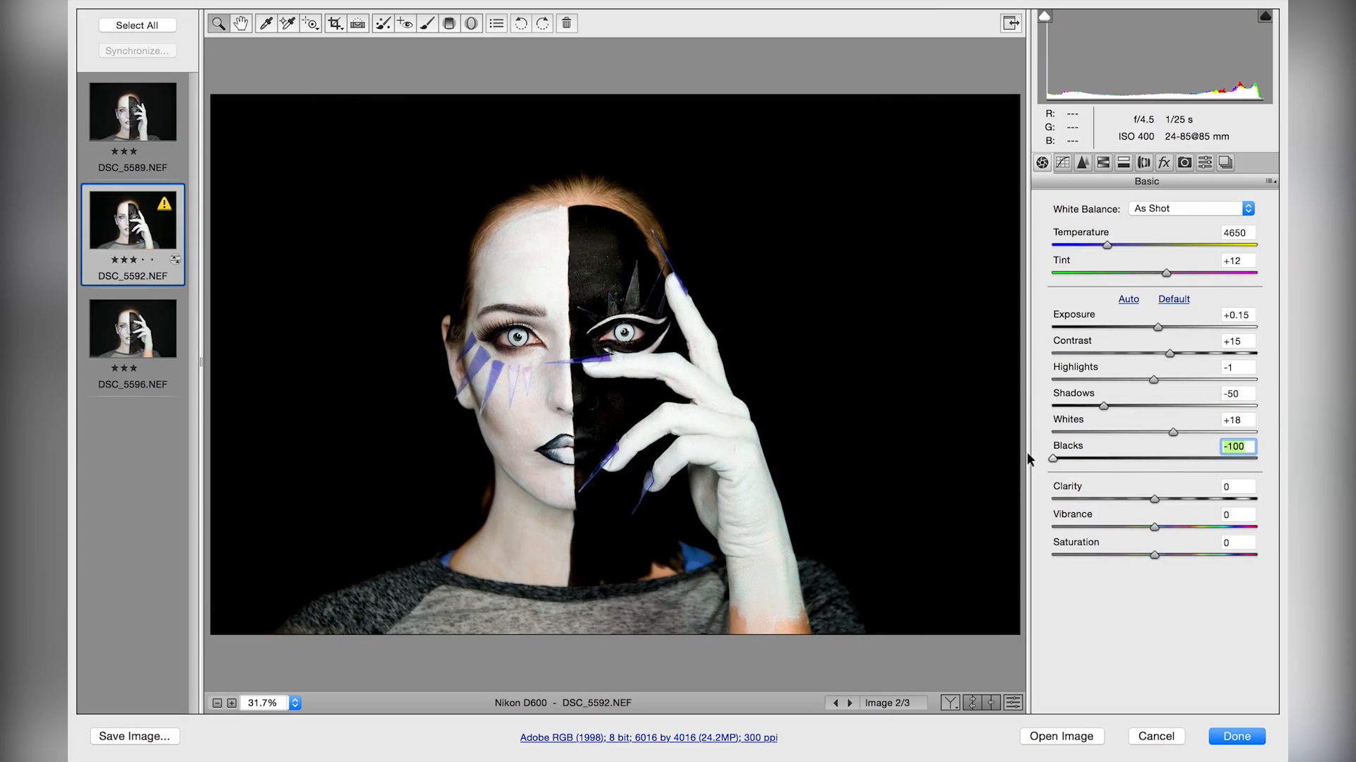
{"action": "left_click_drag", "start_coordinate": [1052, 459], "coordinate": [1124, 459]}
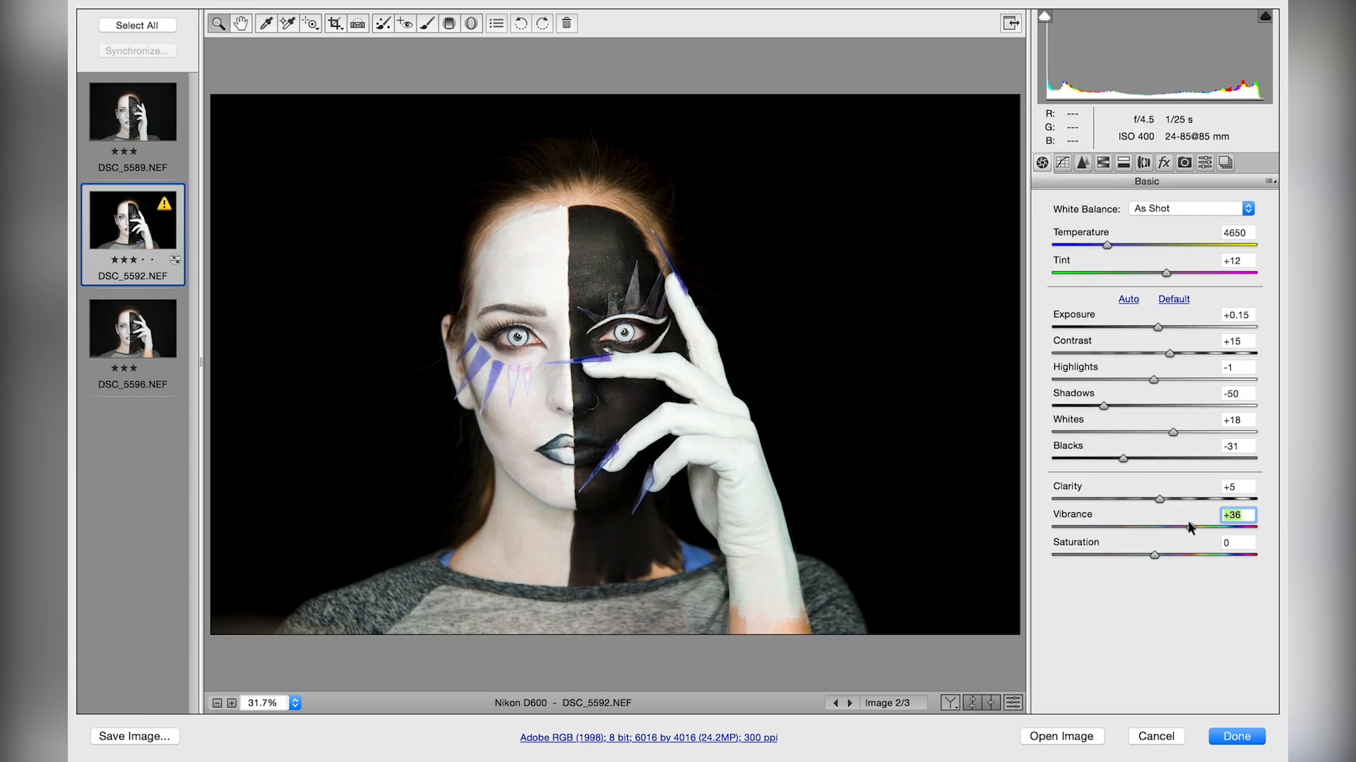
{"action": "left_click_drag", "start_coordinate": [1218, 524], "coordinate": [1171, 528]}
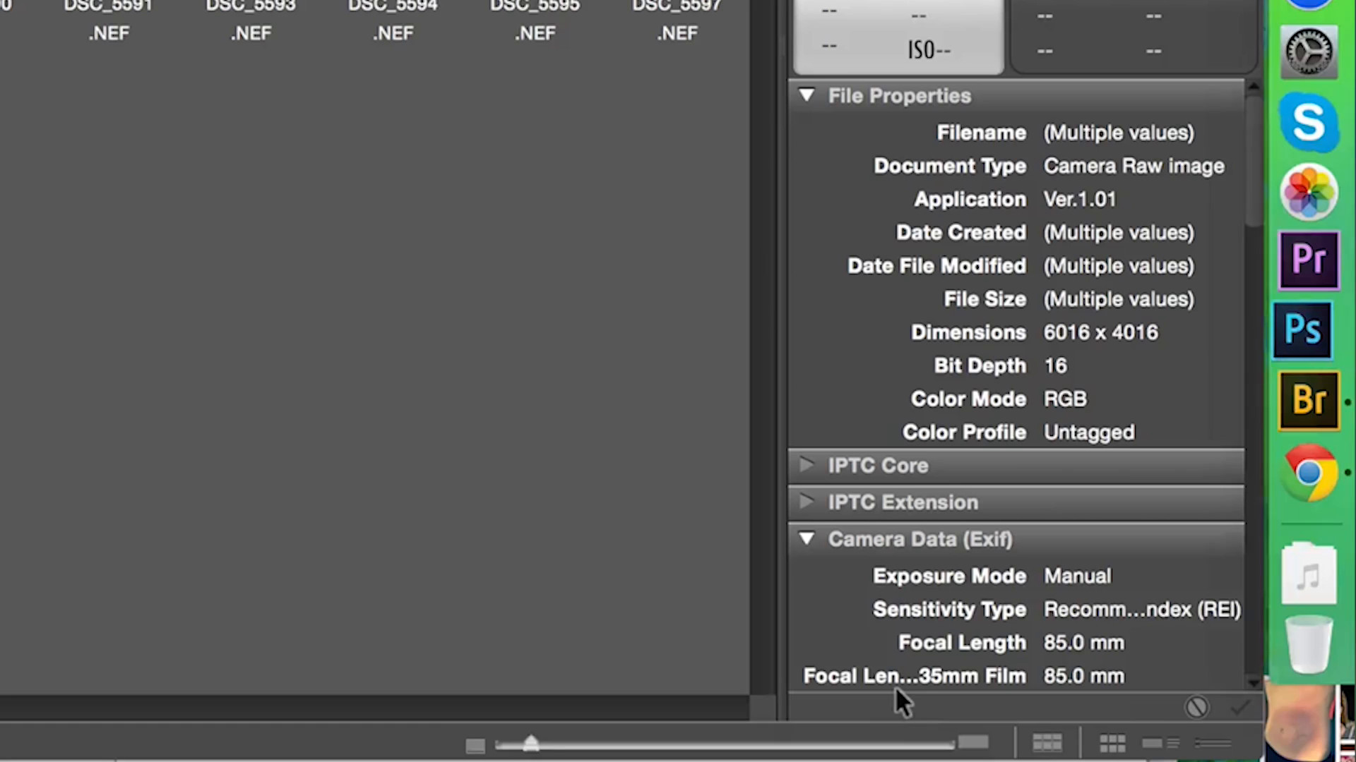
{"action": "left_click", "coordinate": [1300, 331]}
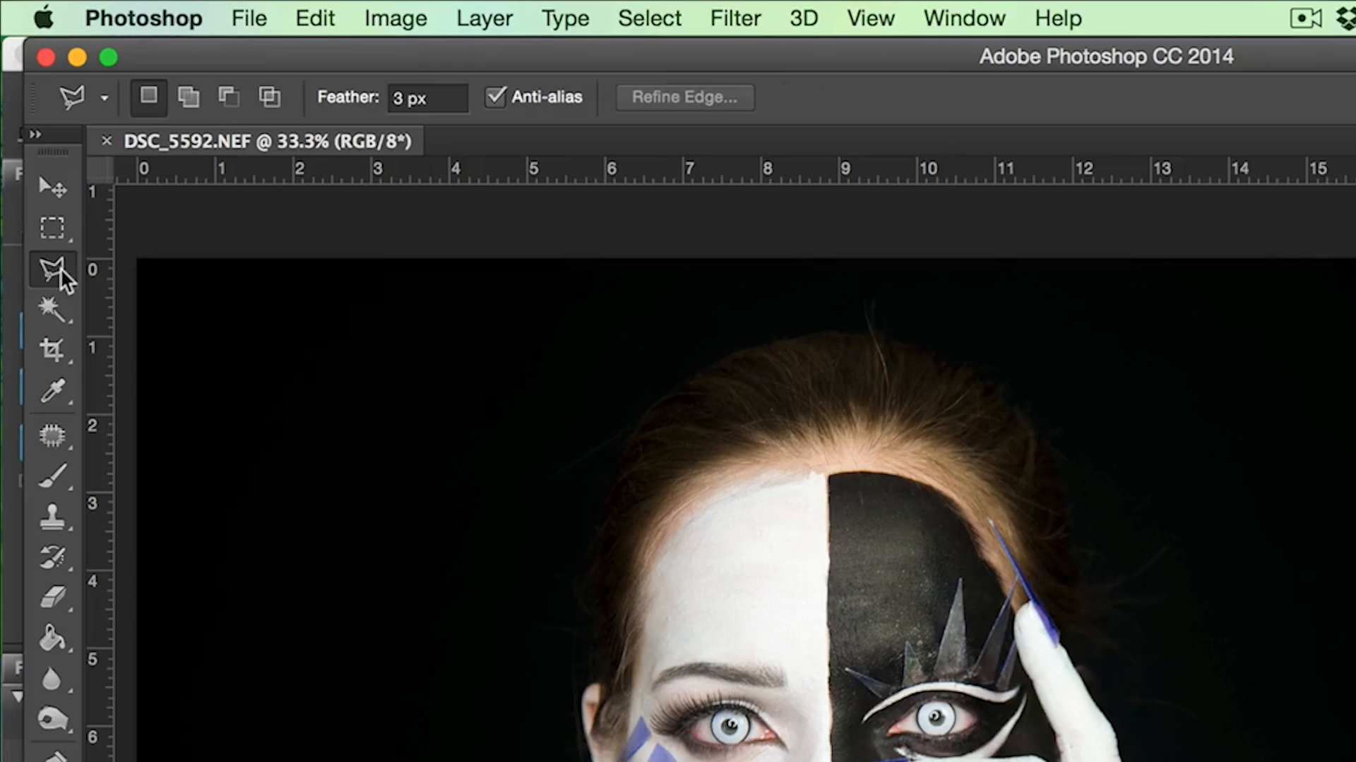
{"action": "mouse_move", "coordinate": [51, 268]}
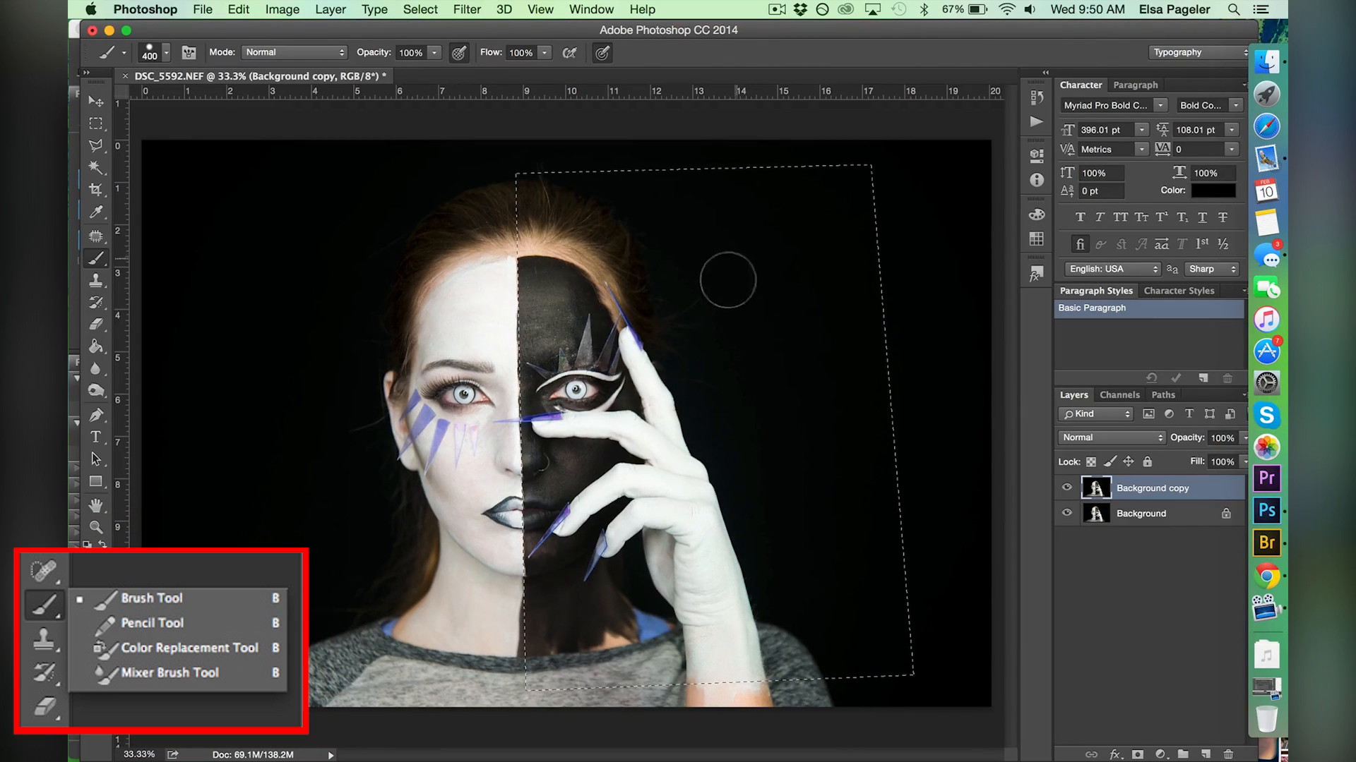
{"action": "mouse_move", "coordinate": [698, 219]}
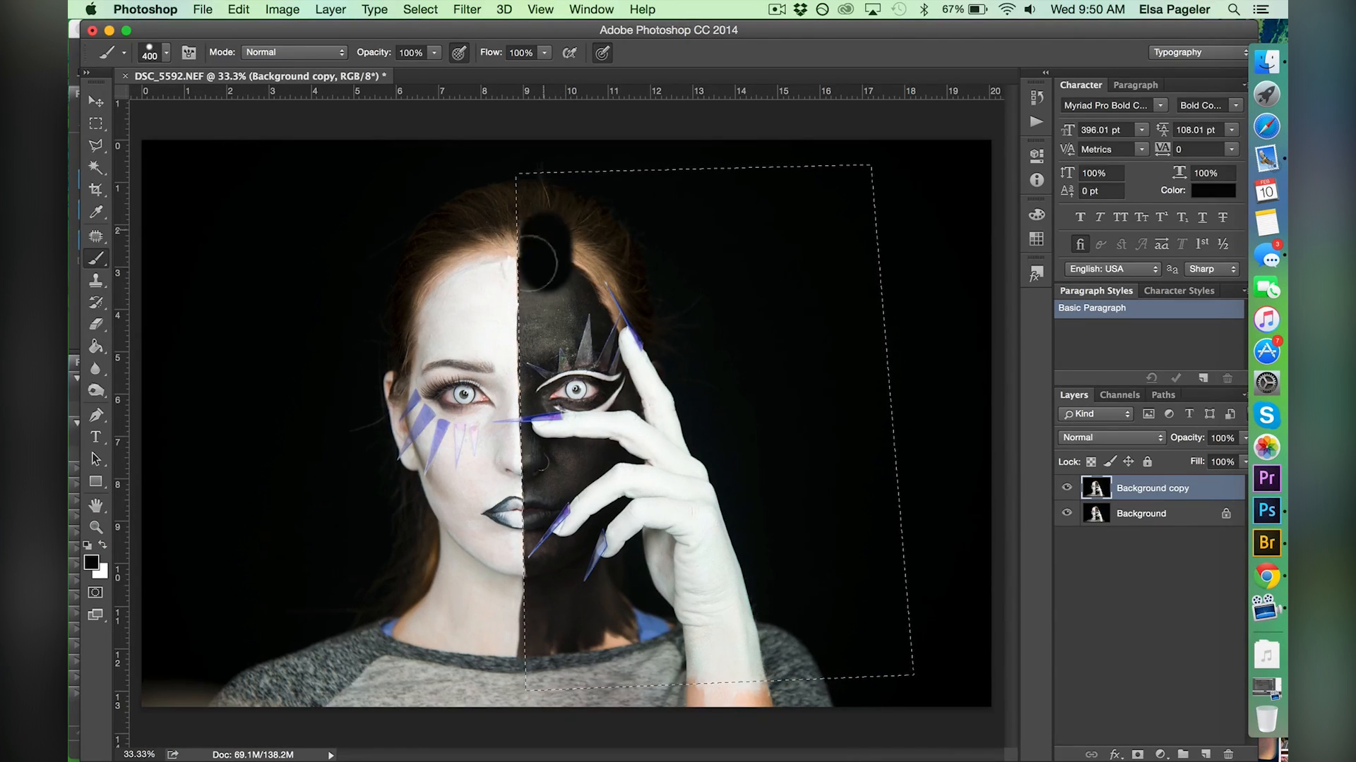
- Brush solid black over the black-painted face half inside the selection at 100% zoom
{"action": "left_click", "coordinate": [166, 52]}
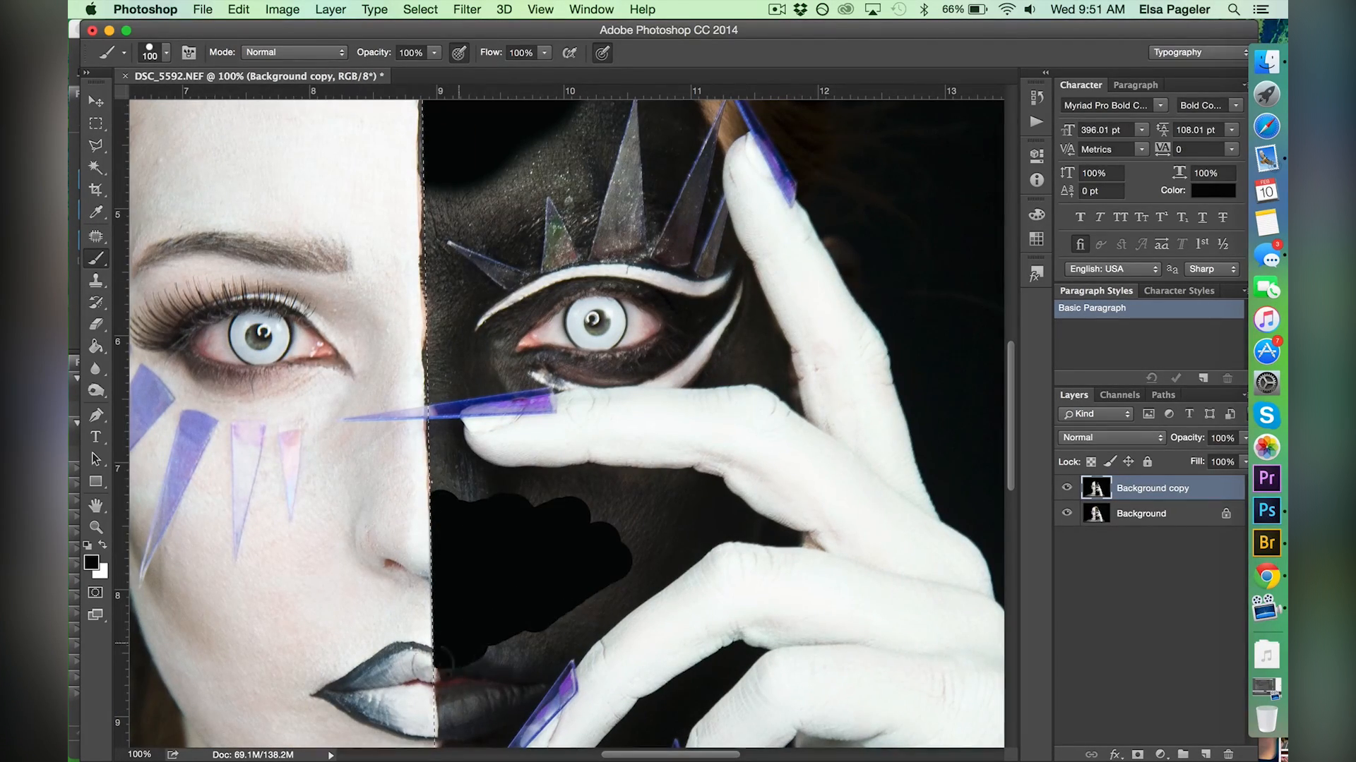
{"action": "scroll", "scroll_direction": "down", "scroll_amount": 3}
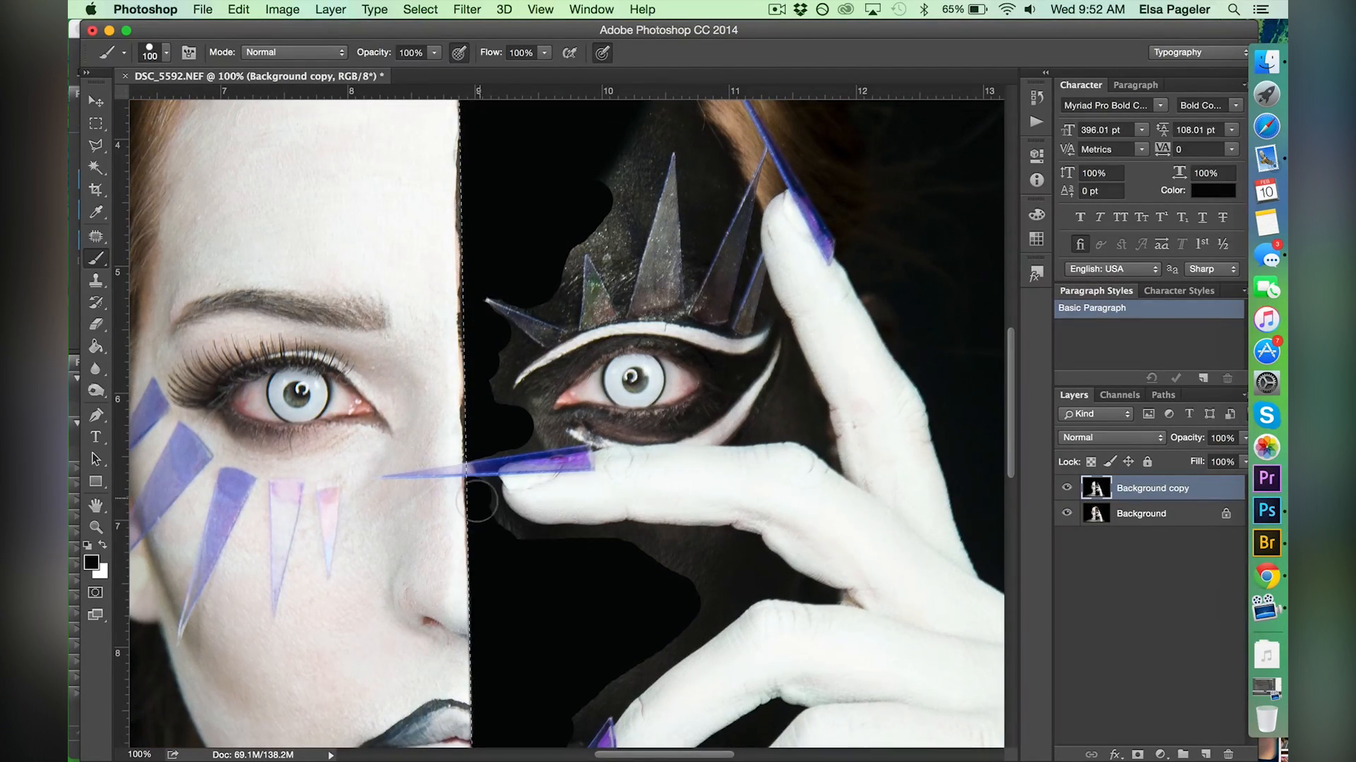
{"action": "mouse_move", "coordinate": [521, 554]}
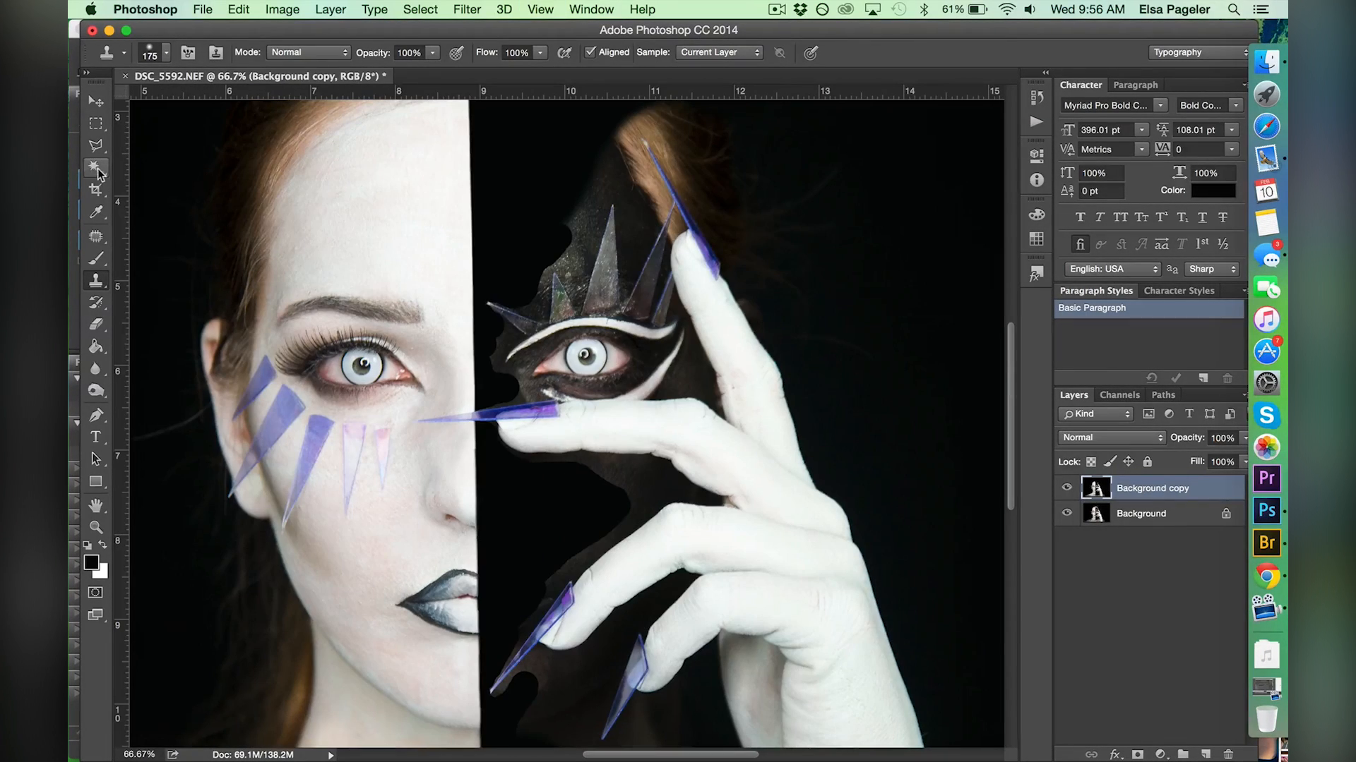
- Select the remaining textured areas around the fingers, hair and face outline
{"action": "left_click", "coordinate": [96, 168]}
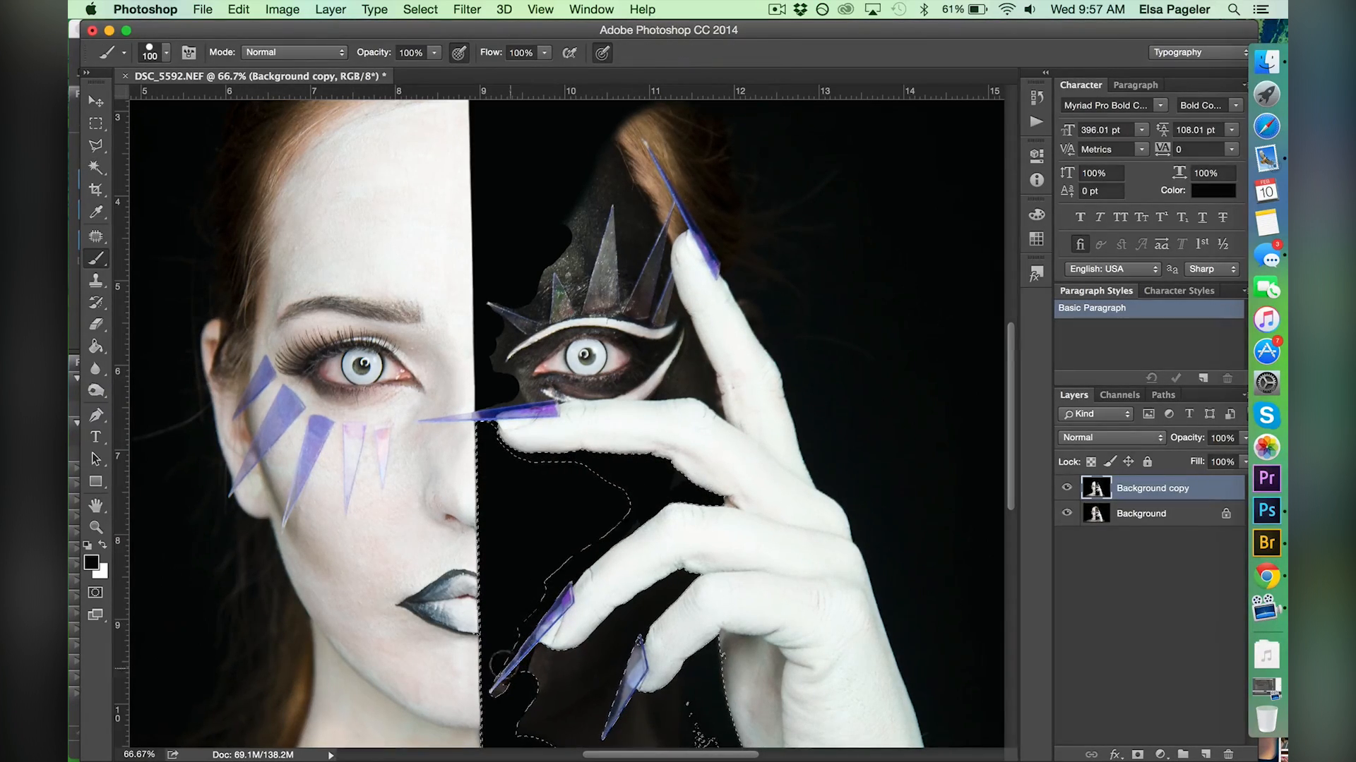
{"action": "scroll", "scroll_direction": "down", "scroll_amount": 3}
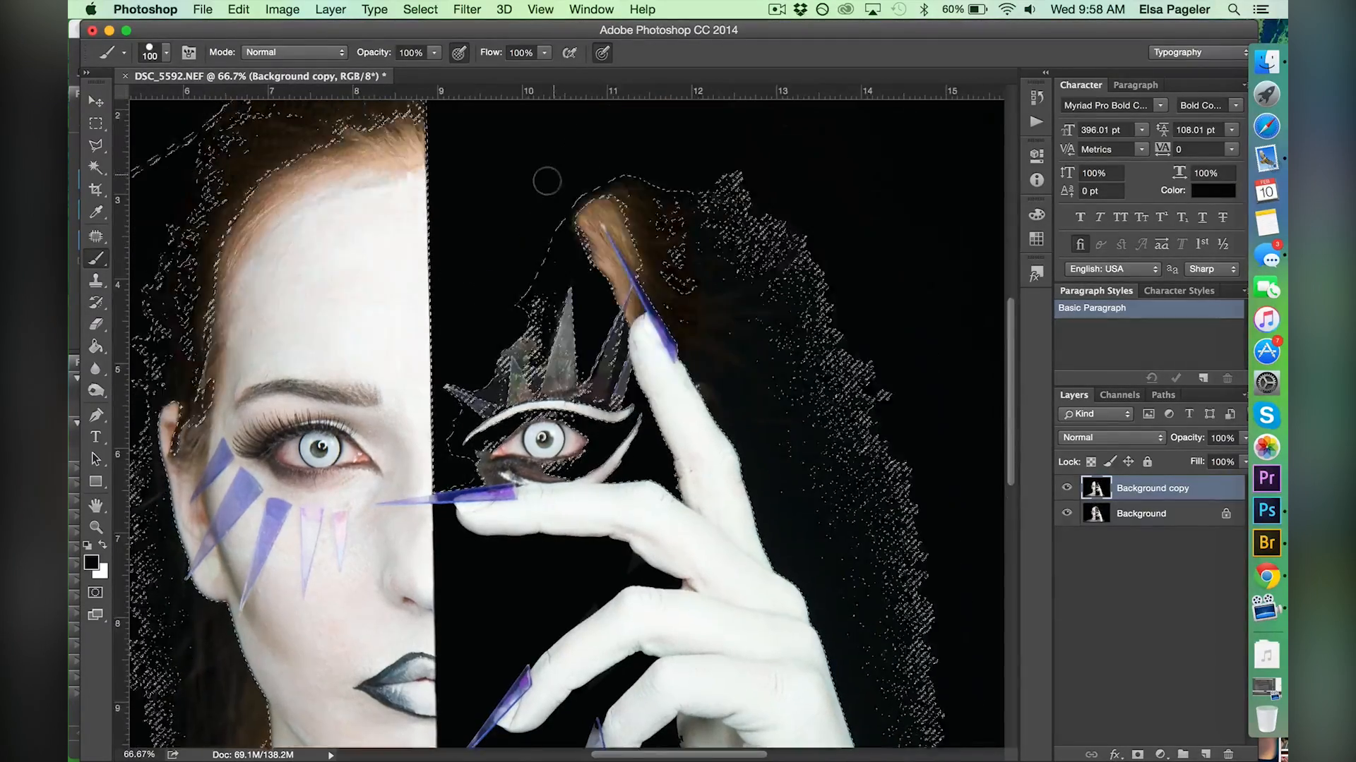
- Paint the selected areas around the hair and face edges solid black
{"action": "scroll", "scroll_direction": "down", "scroll_amount": 3}
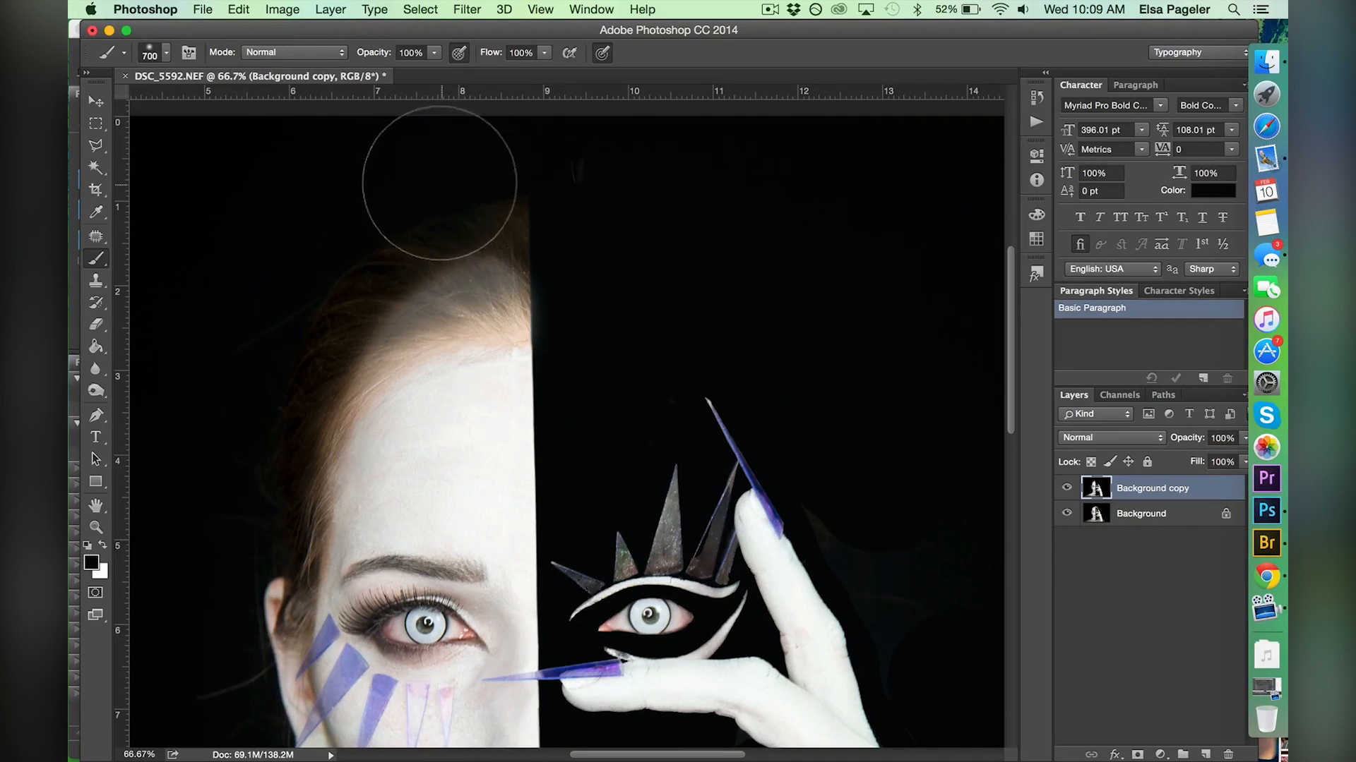
- Paint black with a 700 px brush over the background beside the hair and shoulders
{"action": "left_click_drag", "start_coordinate": [436, 181], "coordinate": [281, 328]}
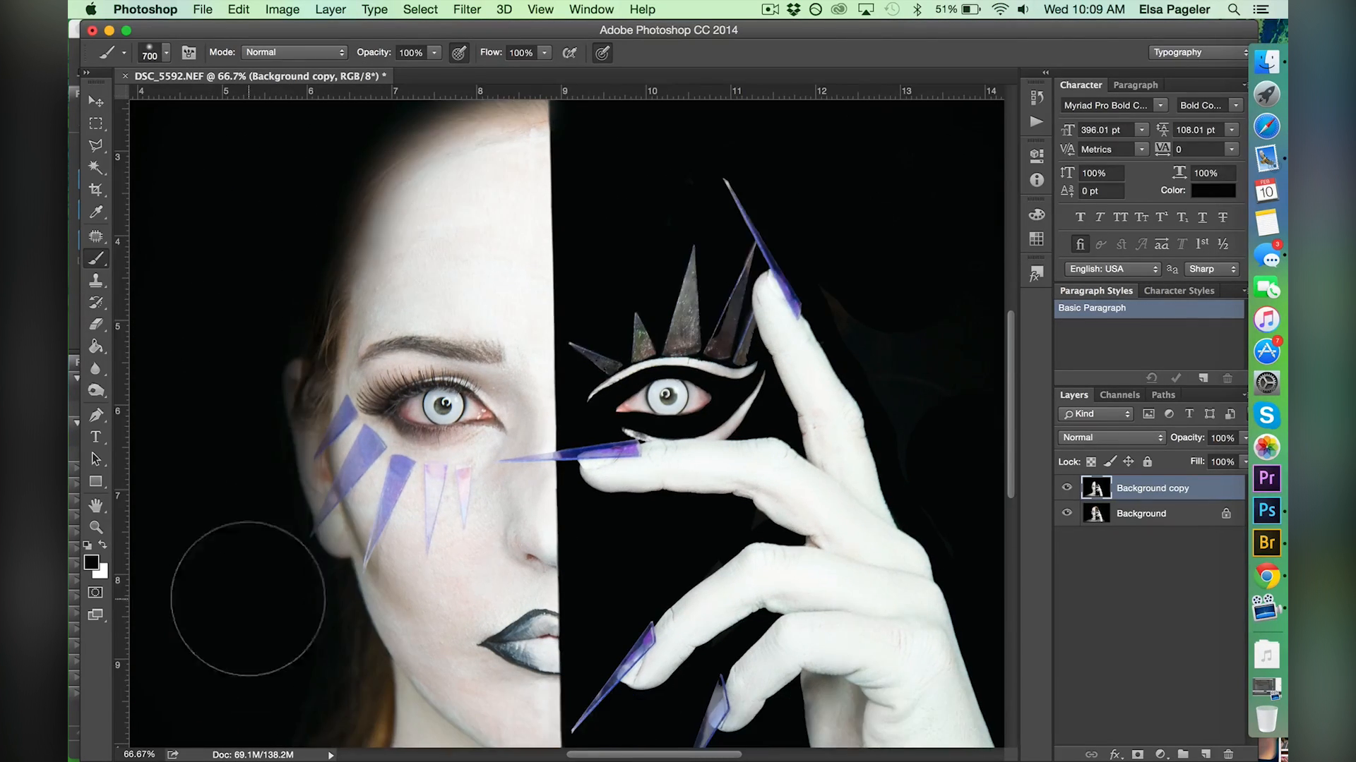
{"action": "scroll", "scroll_direction": "down", "scroll_amount": 3}
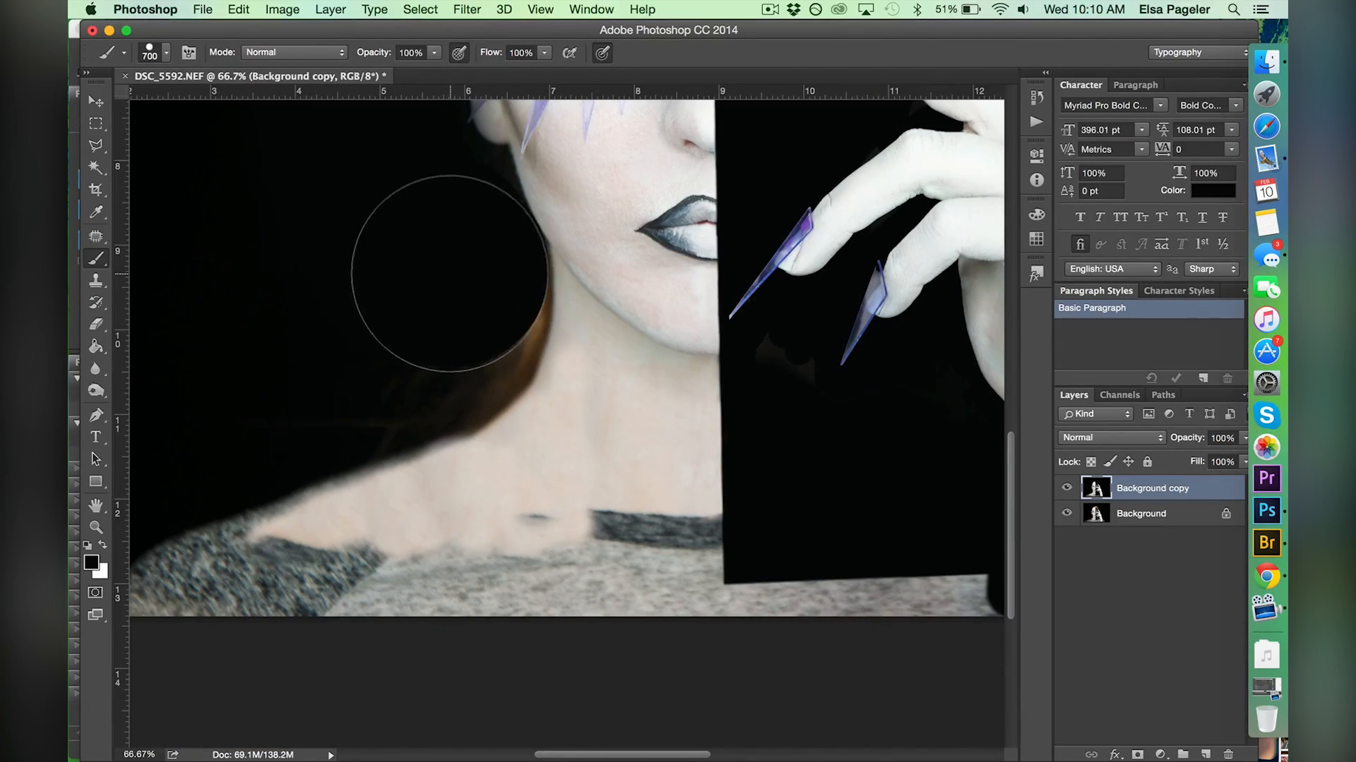